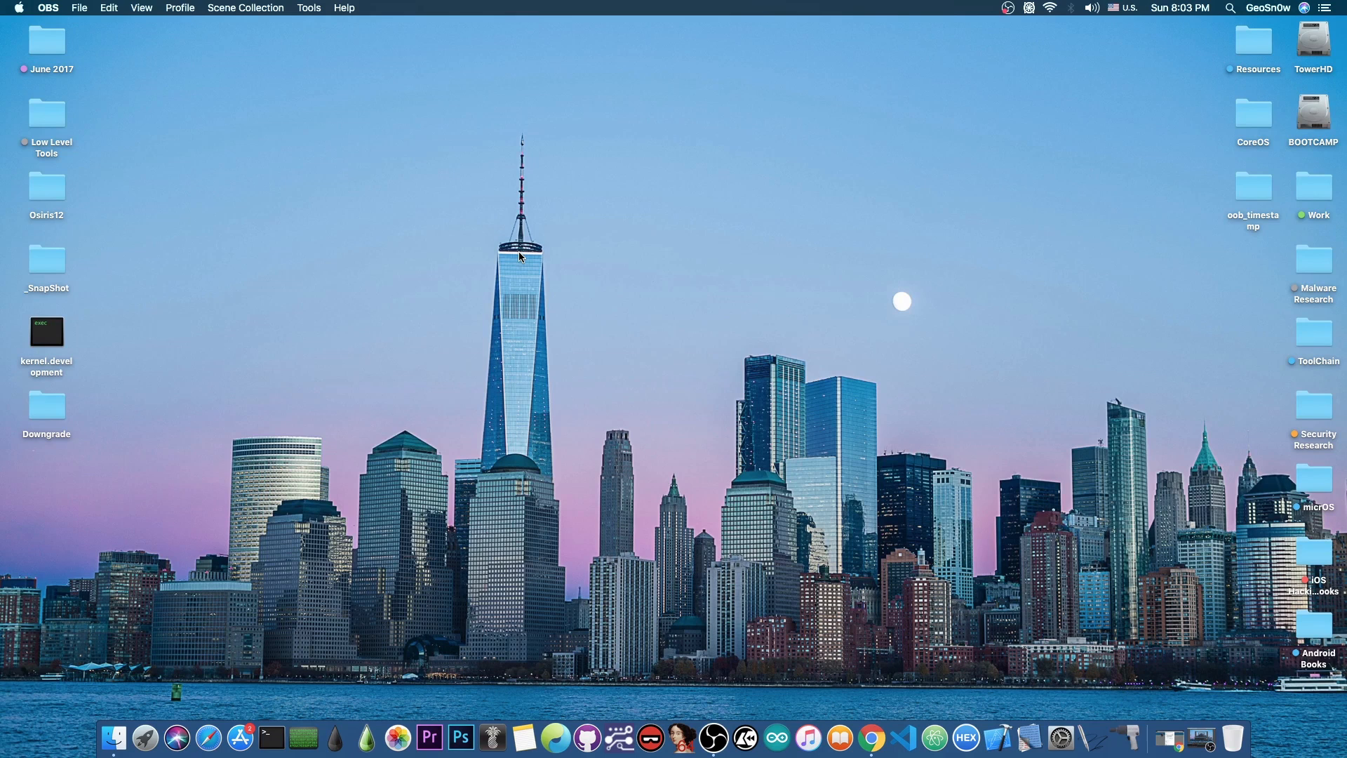
- Bring Chrome forward on Brandon Azad's oob_timestamp iOS 13.3 kernel exploit tweet
{"action": "left_click", "coordinate": [877, 738]}
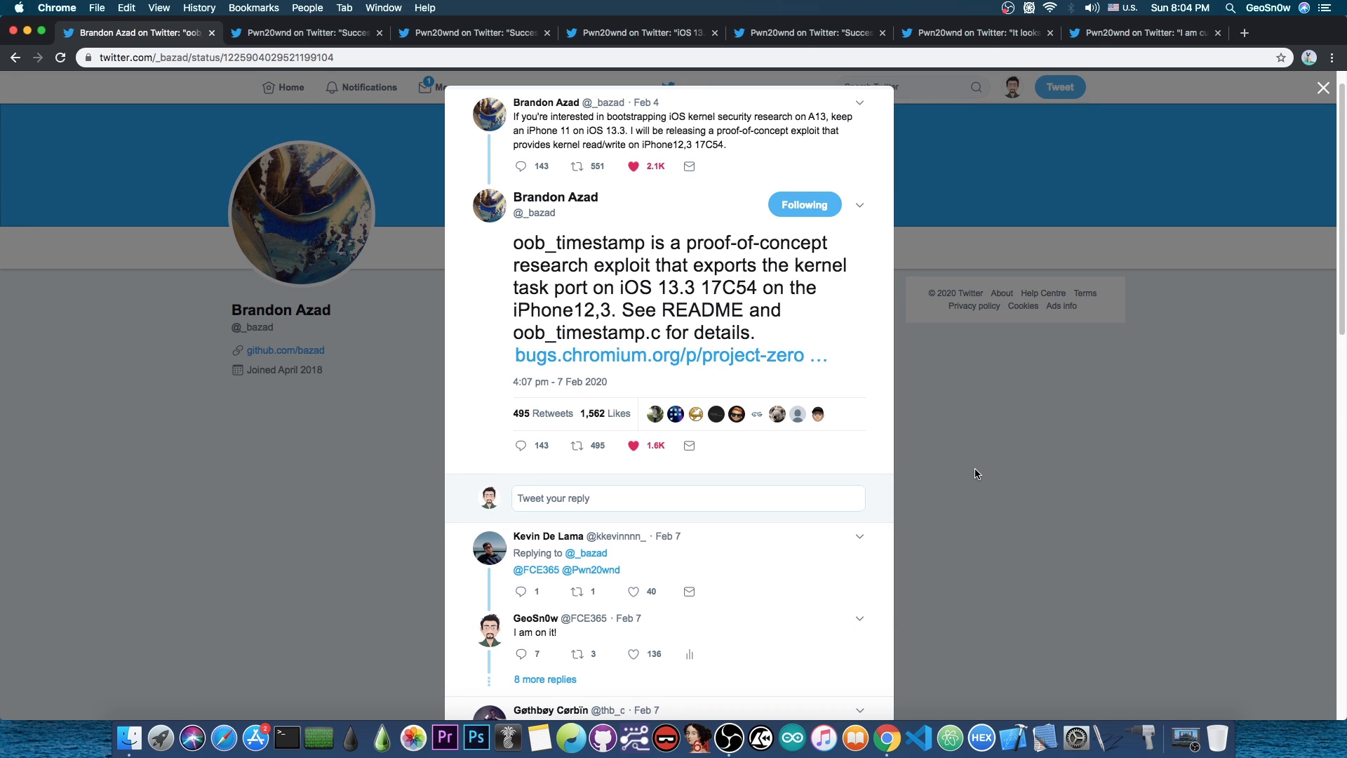
{"action": "mouse_move", "coordinate": [982, 471]}
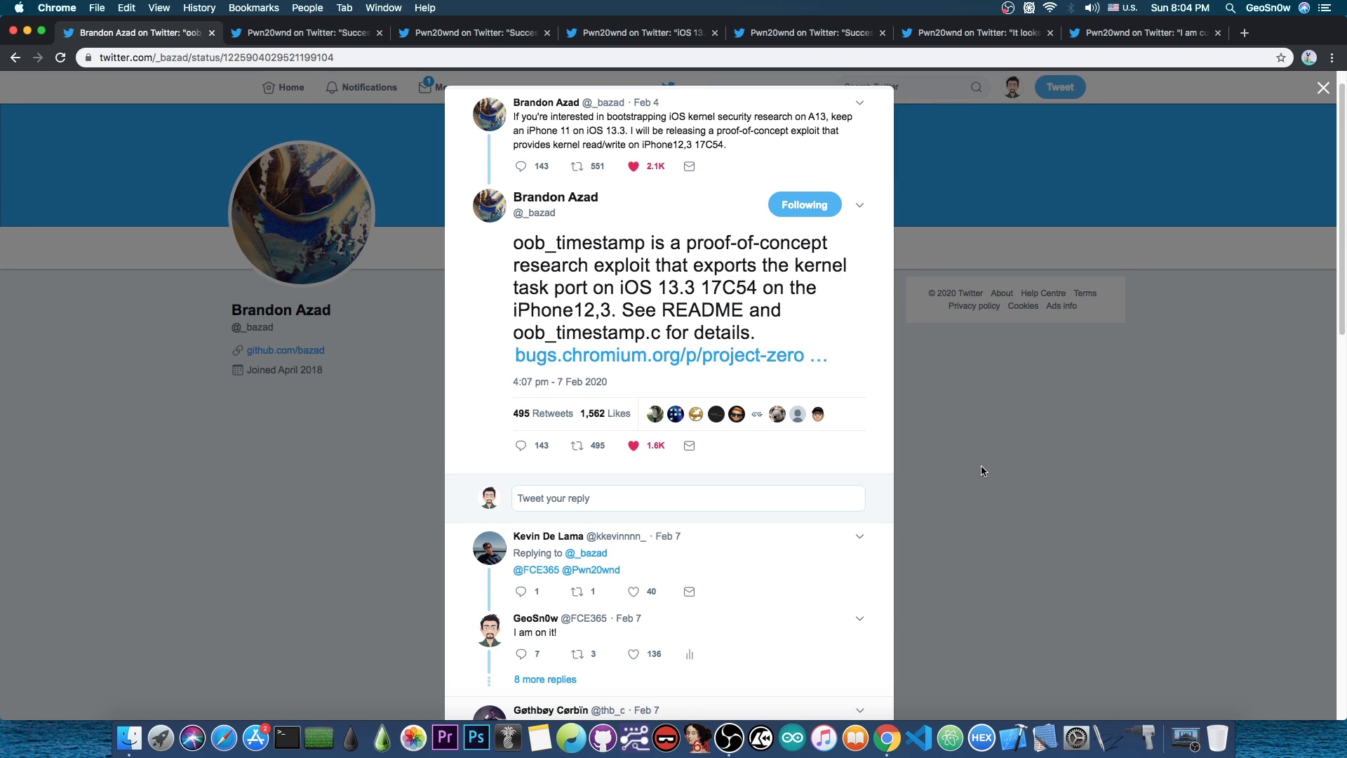
{"action": "mouse_move", "coordinate": [436, 130]}
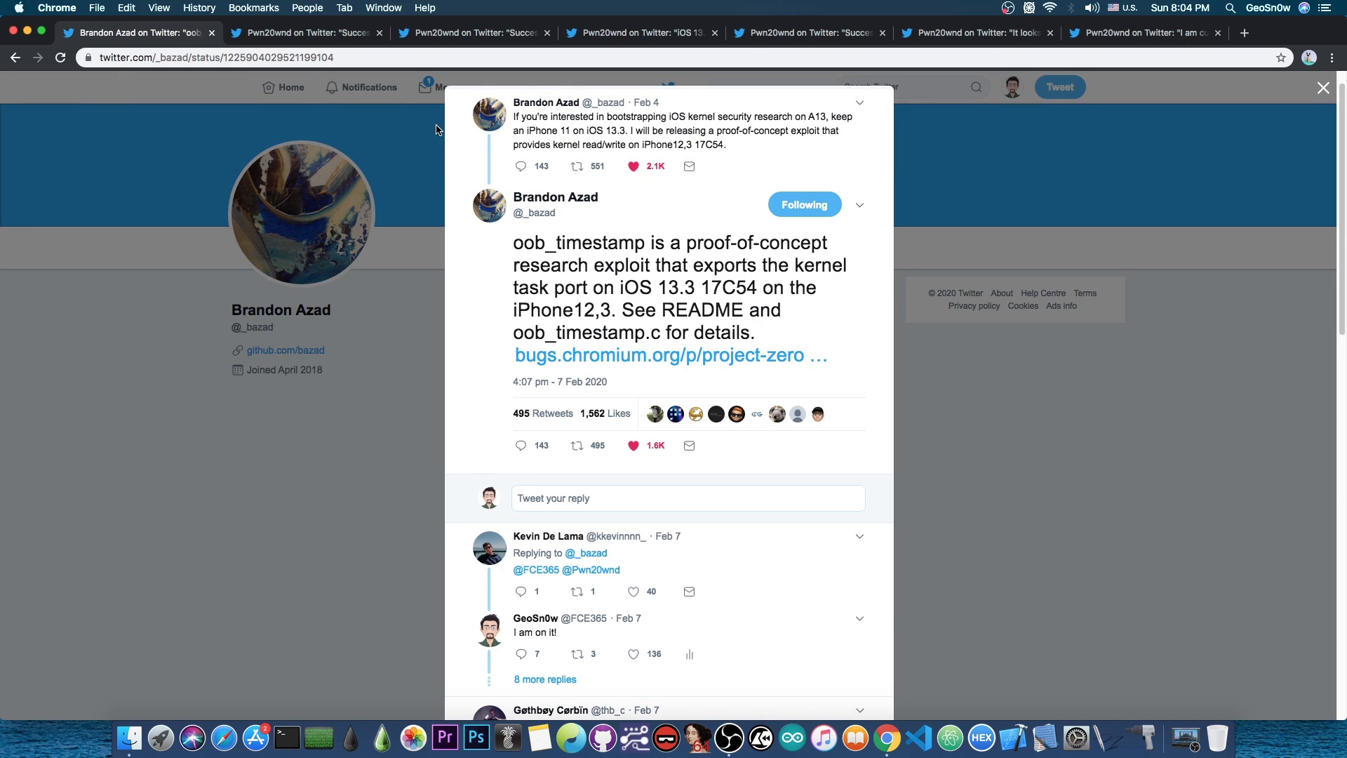
- Show Pwn20wnd's tweet about bypassing Apple's new codesigning mitigations on iPhone 11 Pro Max
{"action": "left_click", "coordinate": [305, 32]}
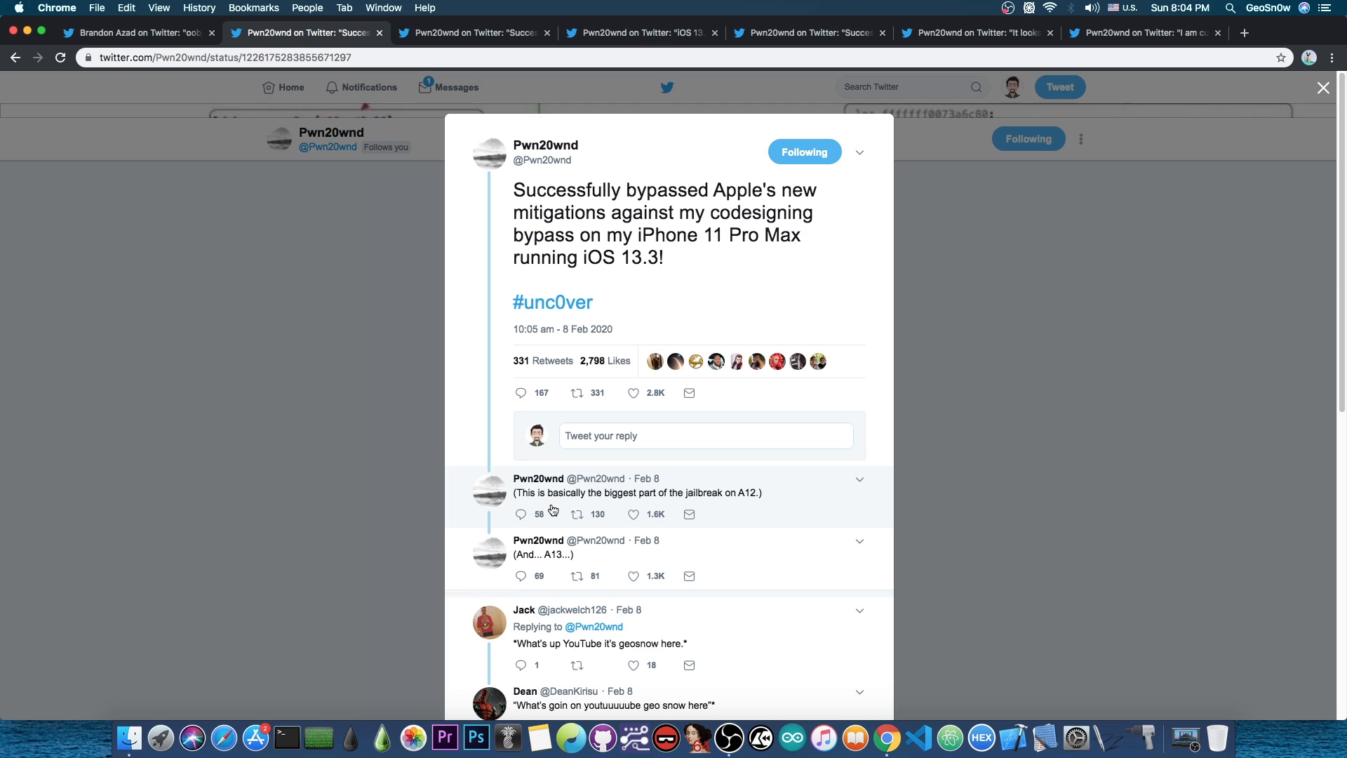
{"action": "mouse_move", "coordinate": [559, 568]}
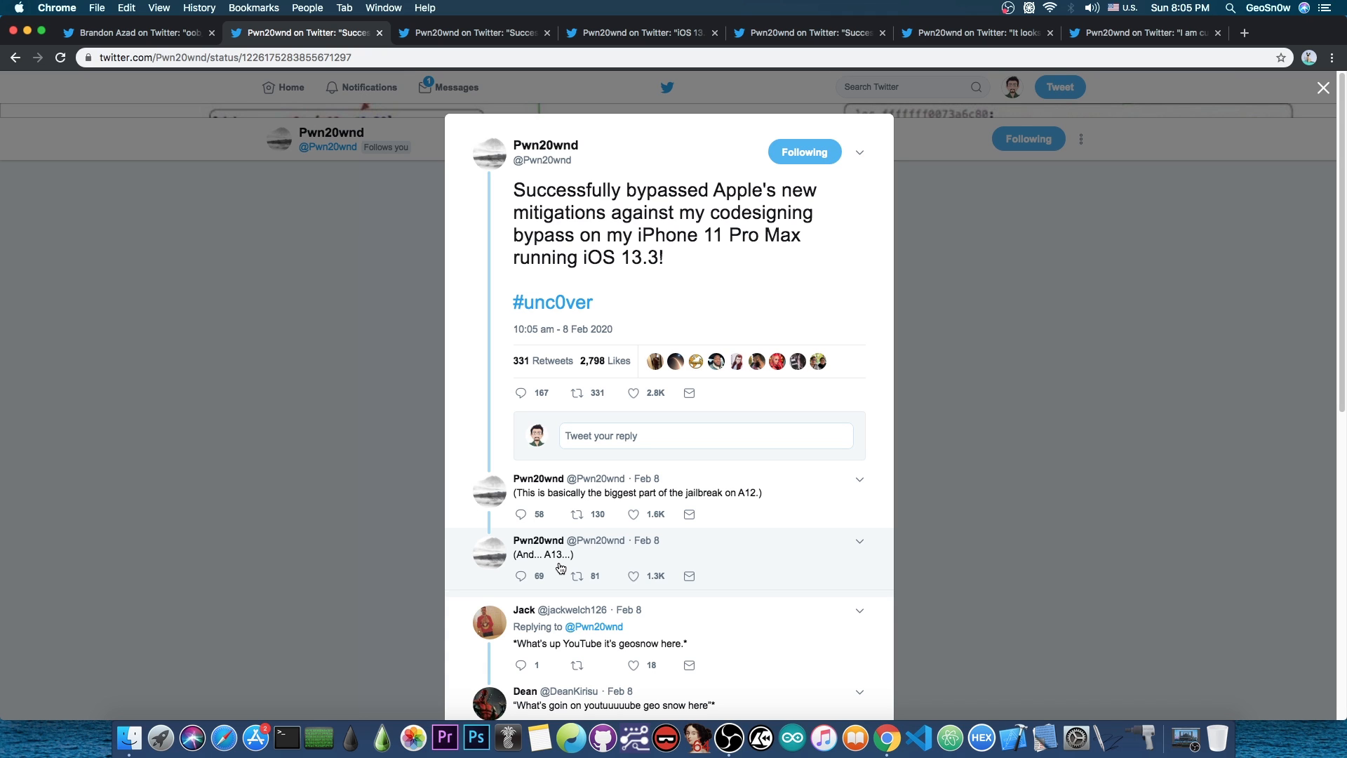
{"action": "mouse_move", "coordinate": [486, 73]}
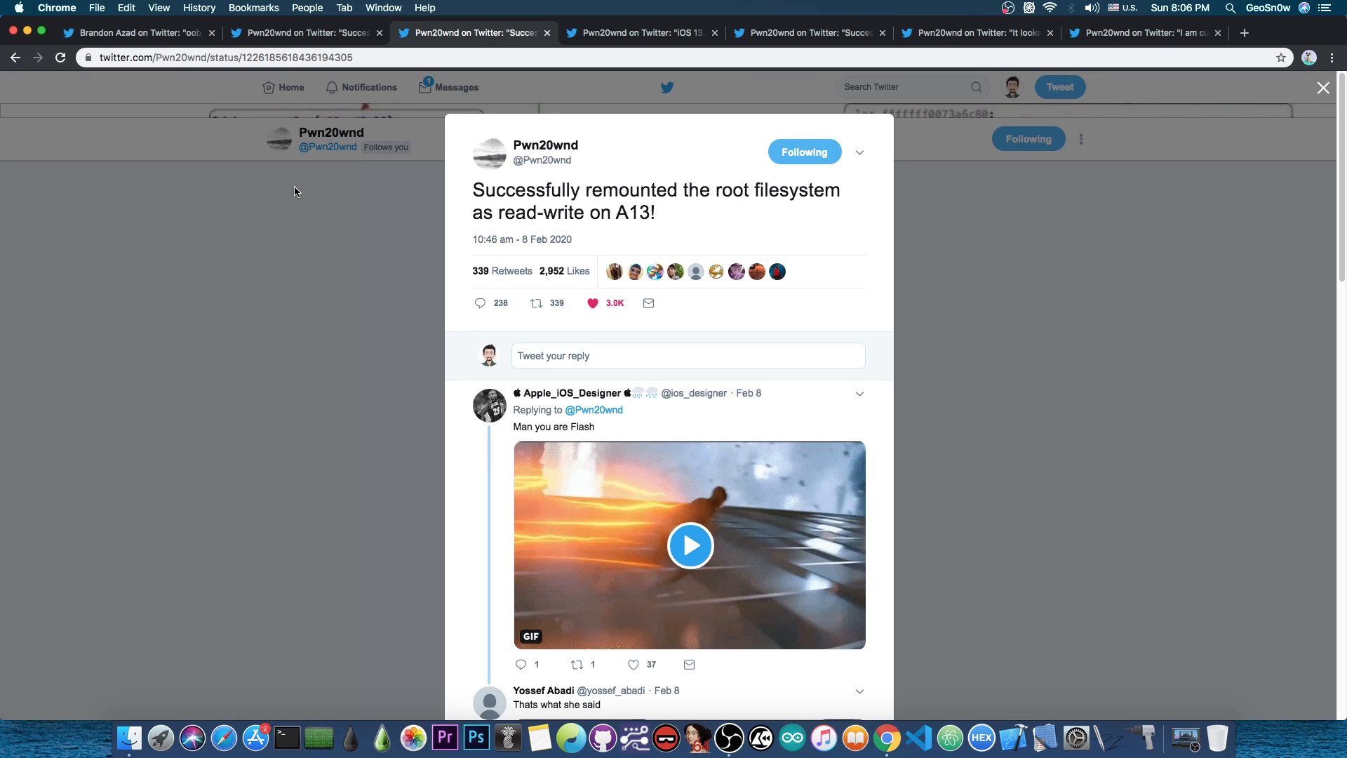
- Show Pwn20wnd's tweet that iOS 13.2.2 won't be supported initially, urging iOS 13.3
{"action": "left_click", "coordinate": [639, 33]}
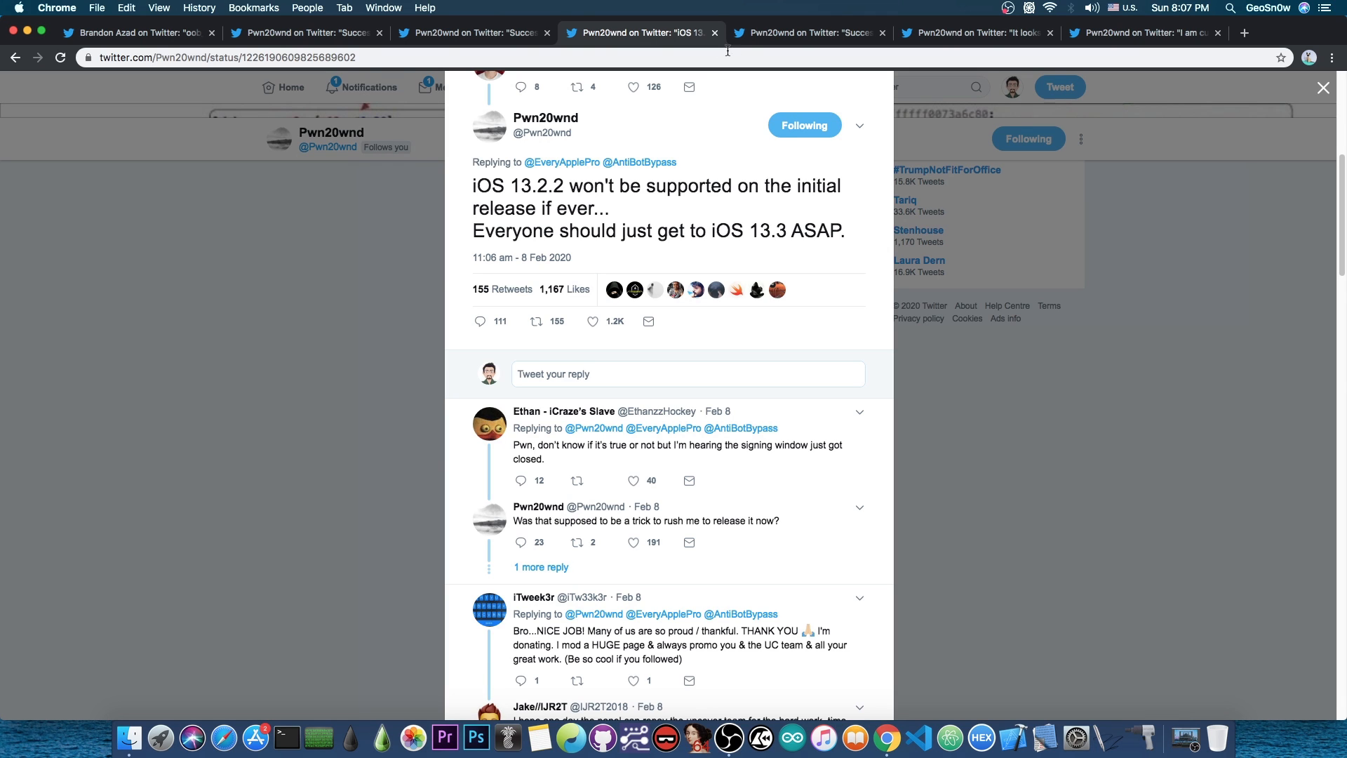
- Show Pwn20wnd's tweet announcing Cydia successfully installed on A13
{"action": "left_click", "coordinate": [806, 32]}
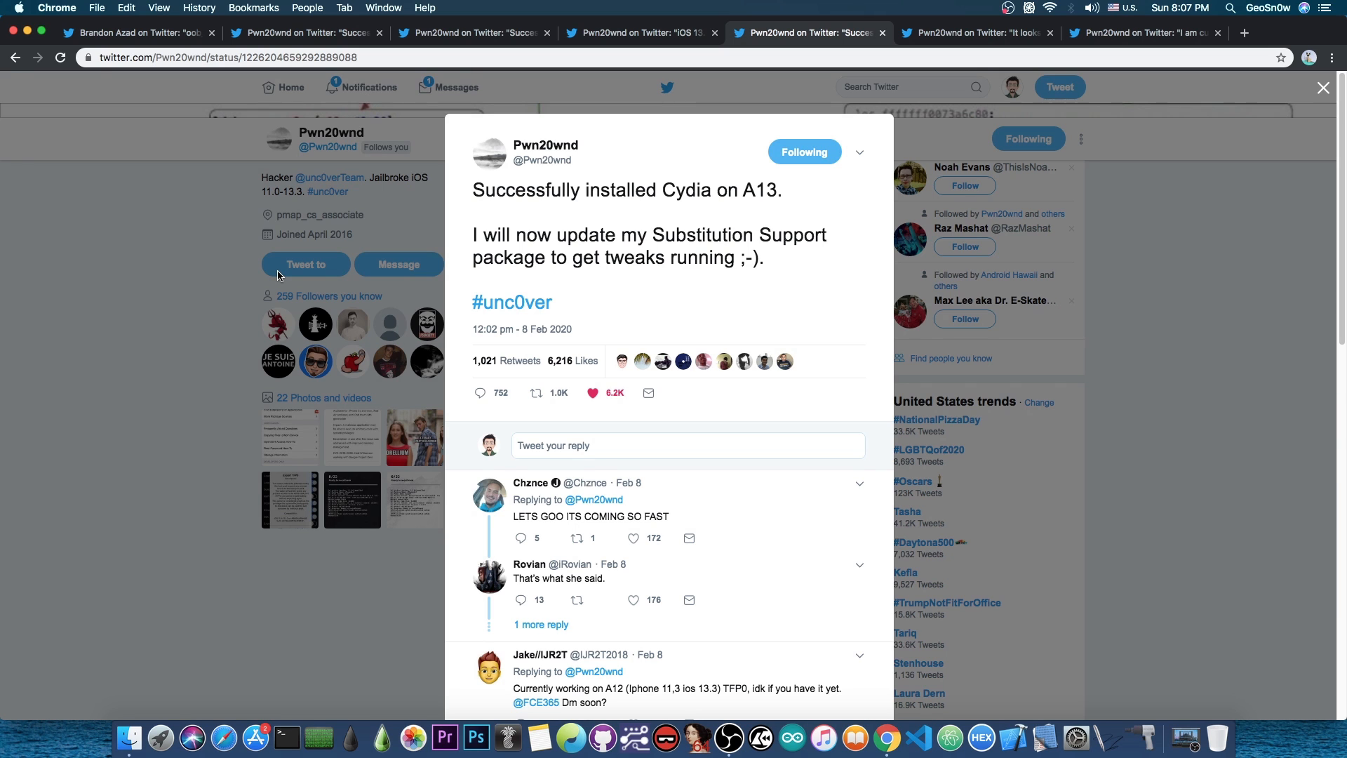
- Show the unc0ver iOS 13.0–13.3 A12–A13 support tweet, briefly revisiting the iOS 13.2.2 tweet
{"action": "left_click", "coordinate": [977, 33]}
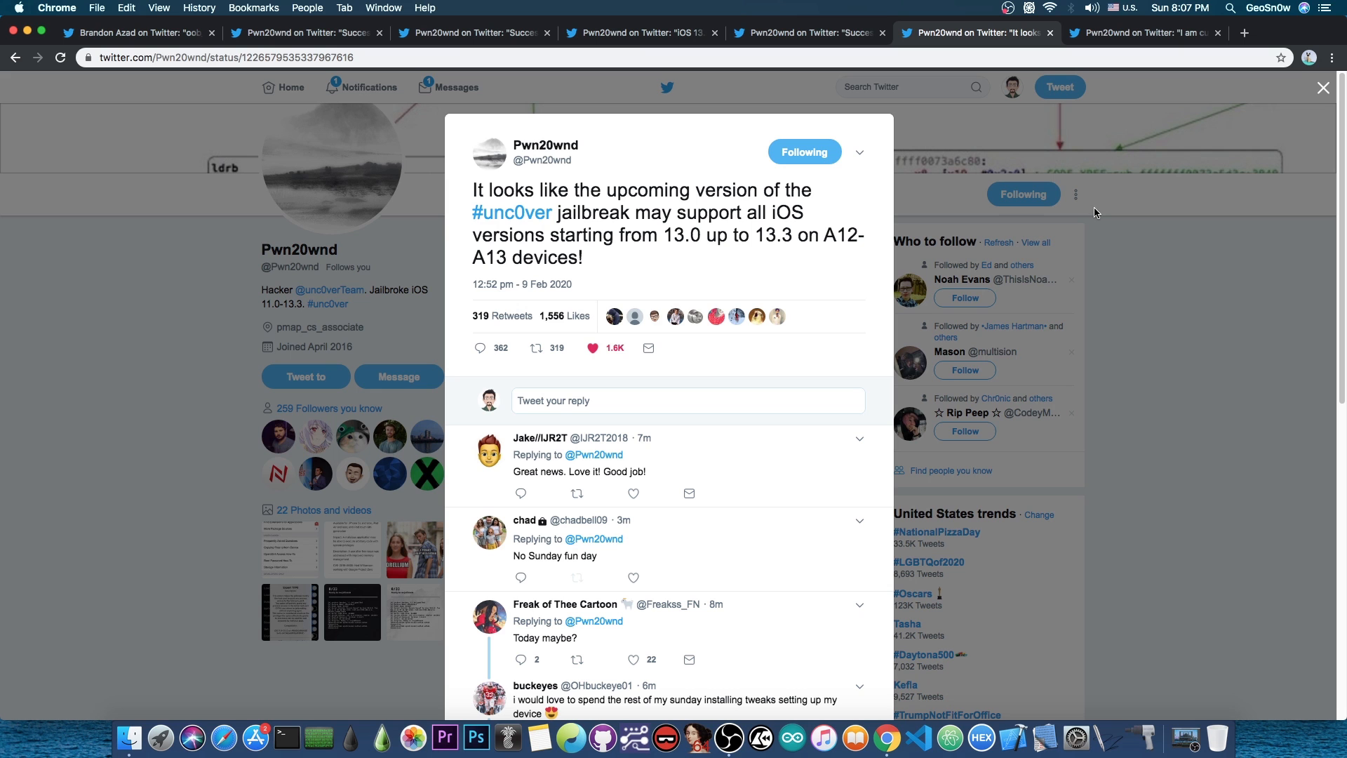
{"action": "left_click", "coordinate": [640, 33]}
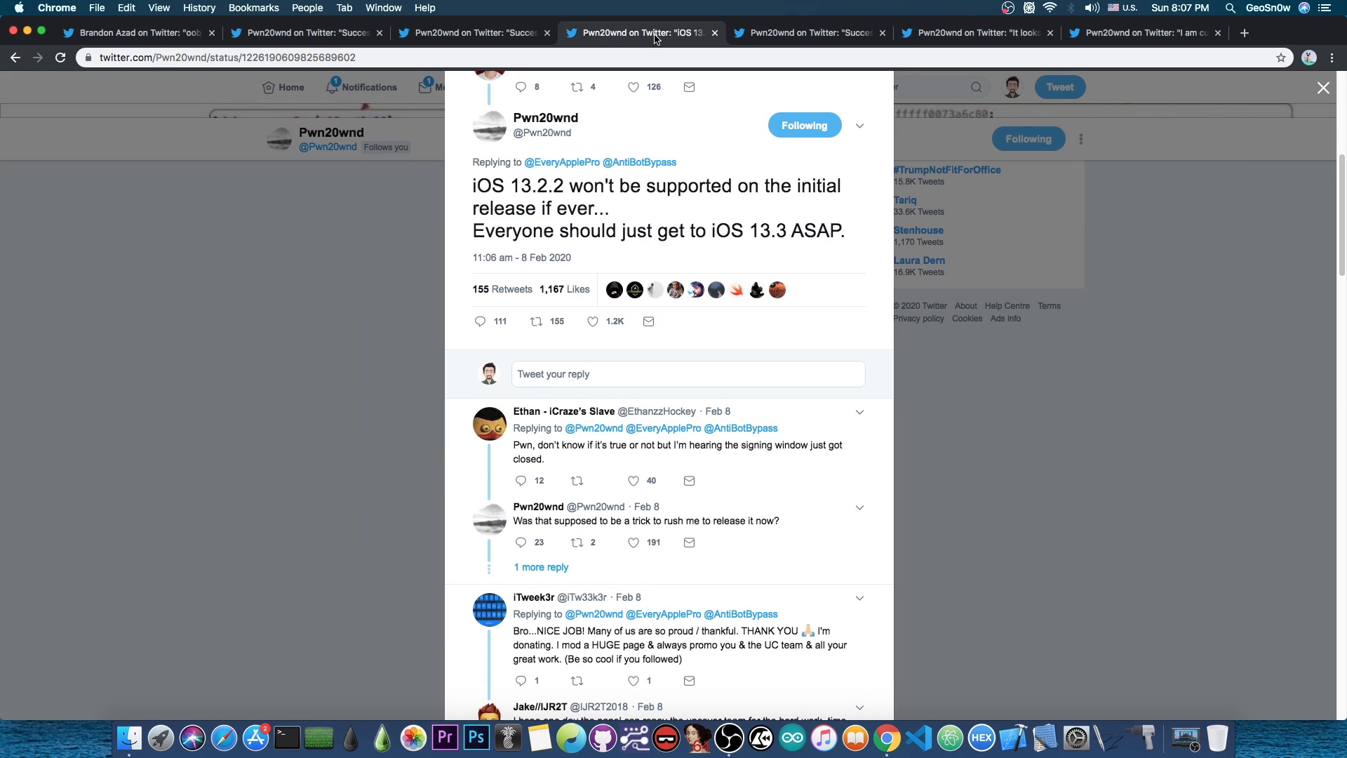
{"action": "mouse_move", "coordinate": [742, 115]}
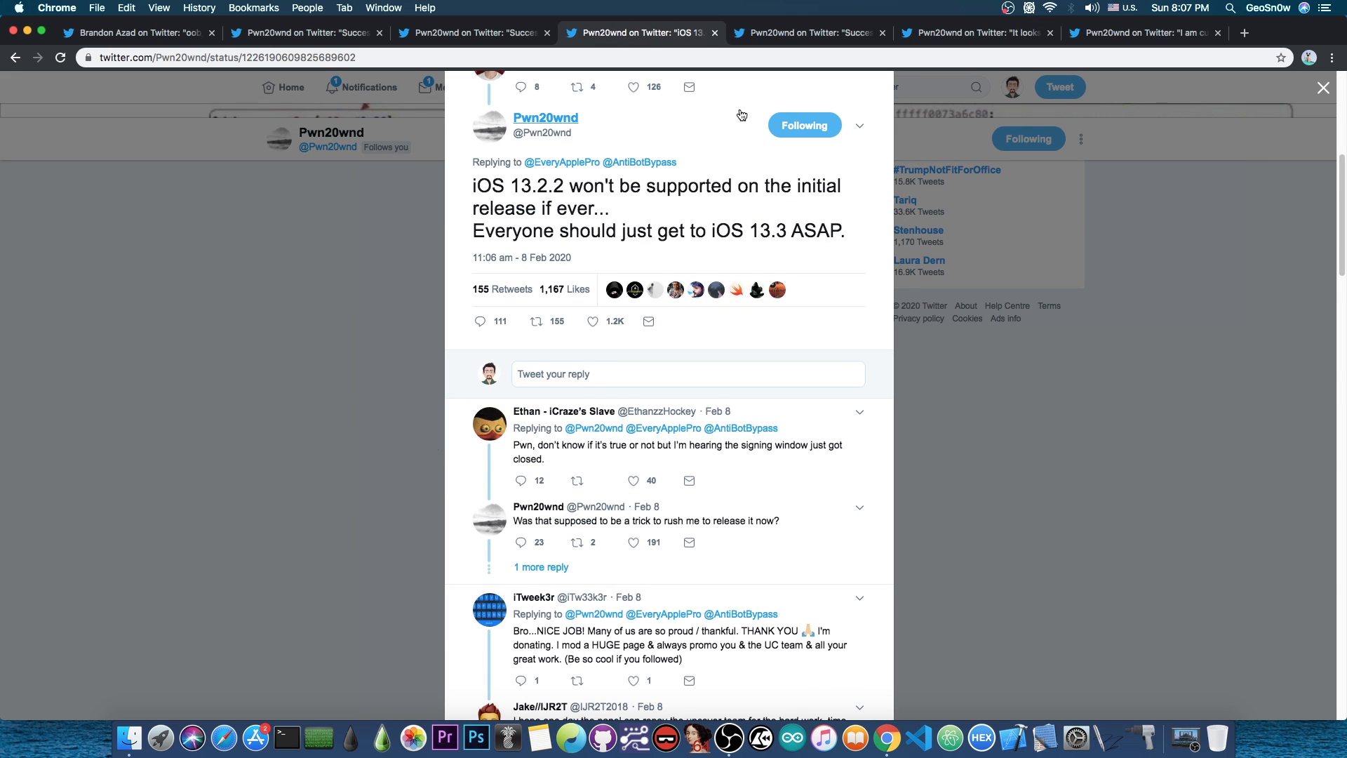
{"action": "left_click", "coordinate": [976, 33]}
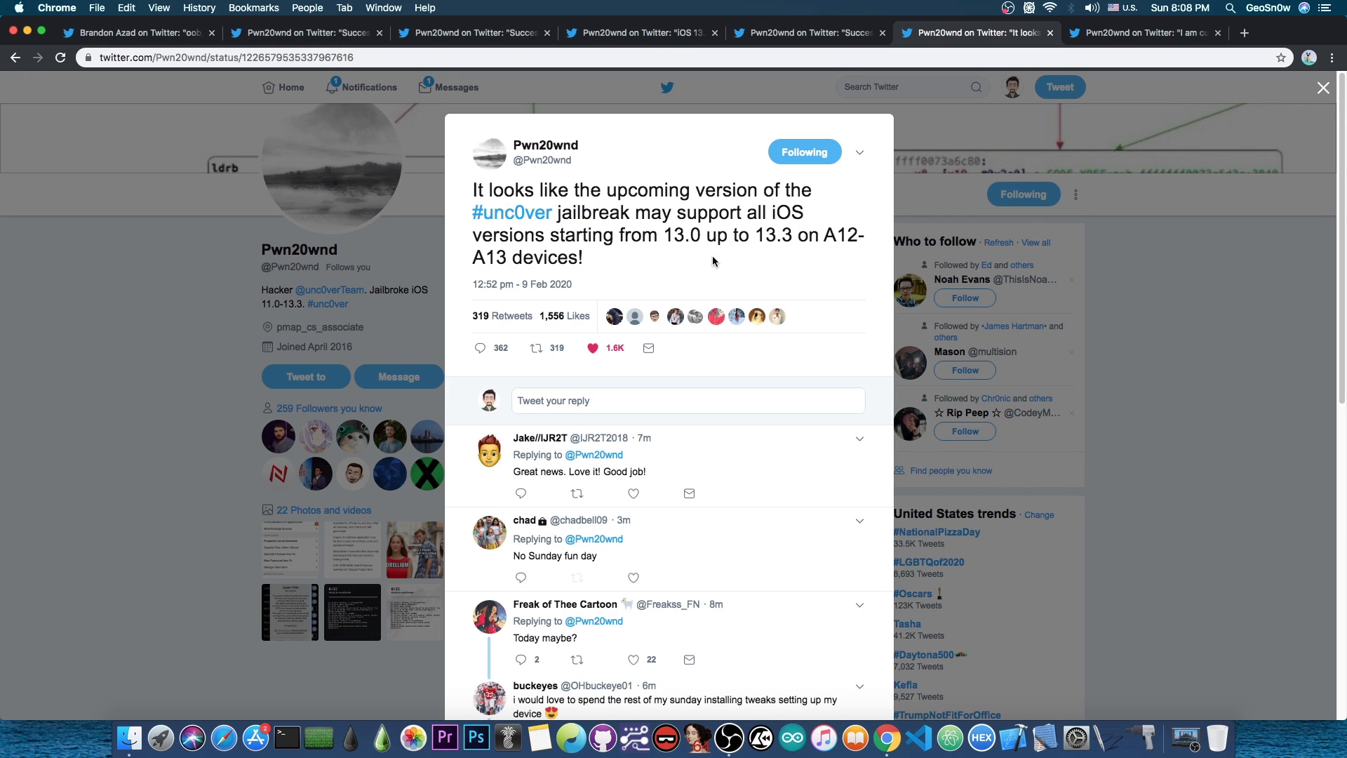
- Show Pwn20wnd's tweet about fixing an Apple iOS 13 bug affecting Substitution Support
{"action": "left_click", "coordinate": [1143, 33]}
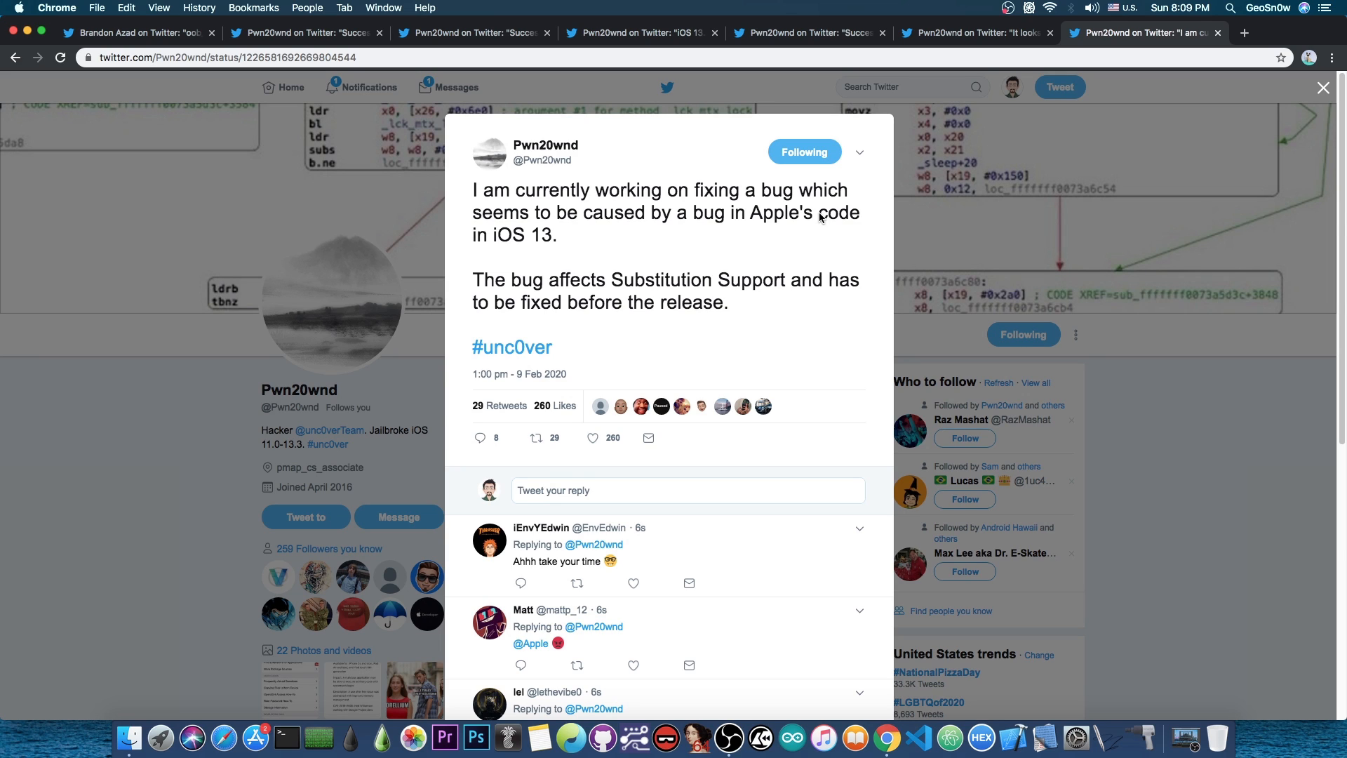
- Revisit the Cydia-on-A13 tweet, then return to Brandon Azad's oob_timestamp exploit tweet
{"action": "left_click", "coordinate": [807, 33]}
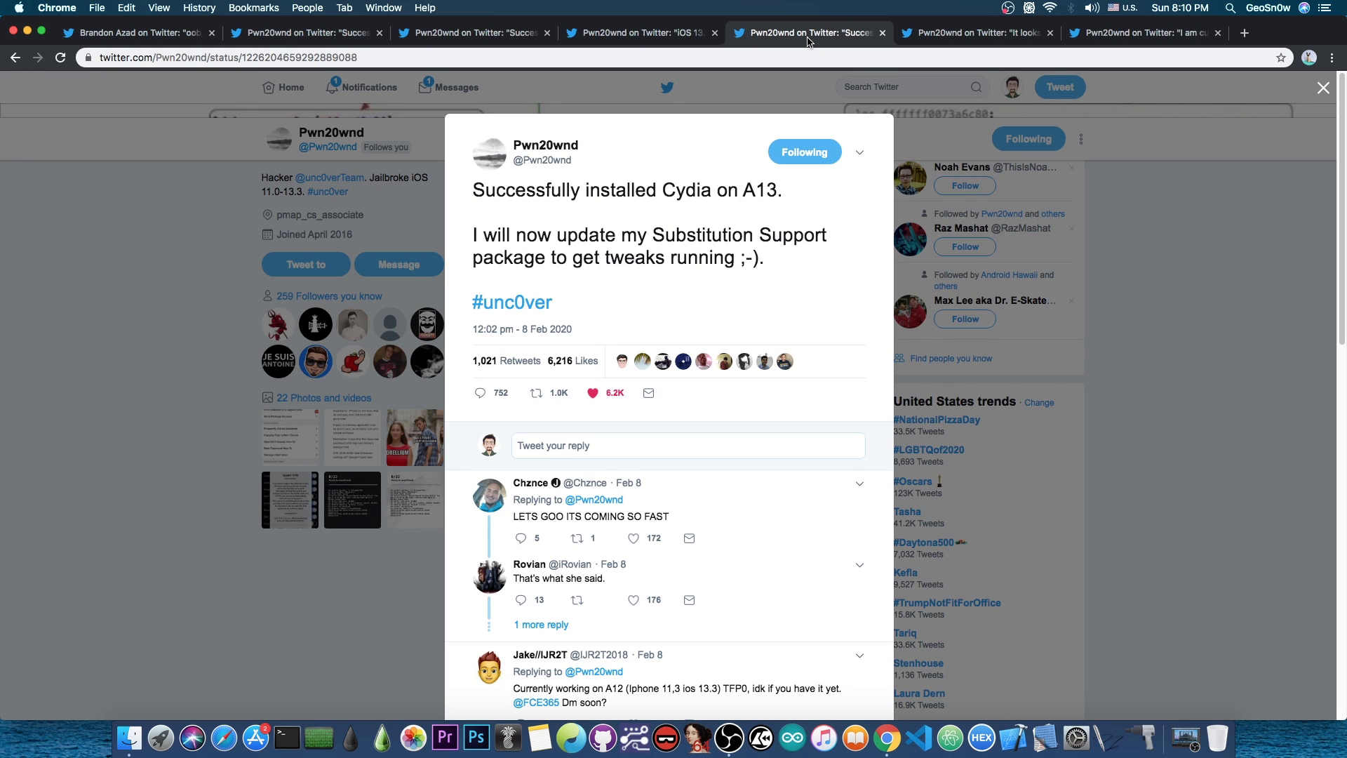
{"action": "mouse_move", "coordinate": [688, 49]}
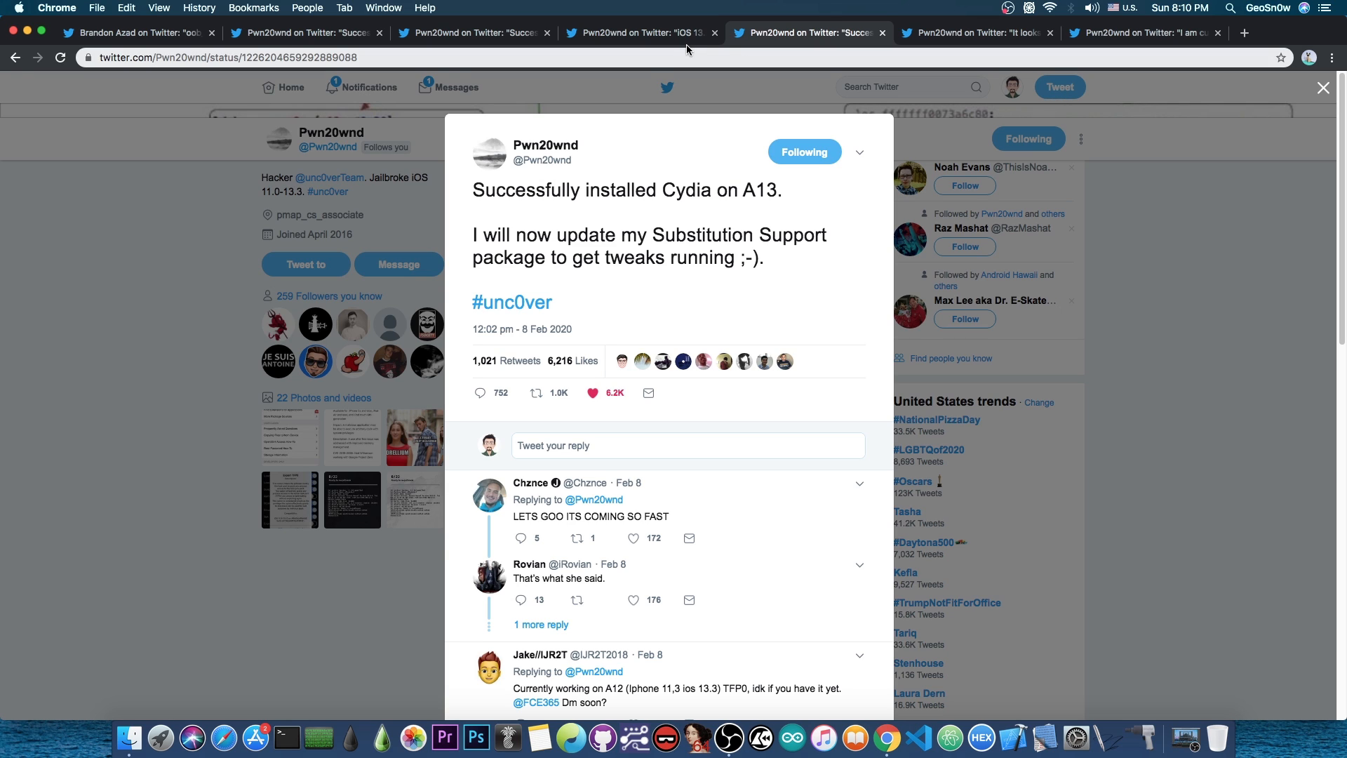
{"action": "left_click", "coordinate": [138, 33]}
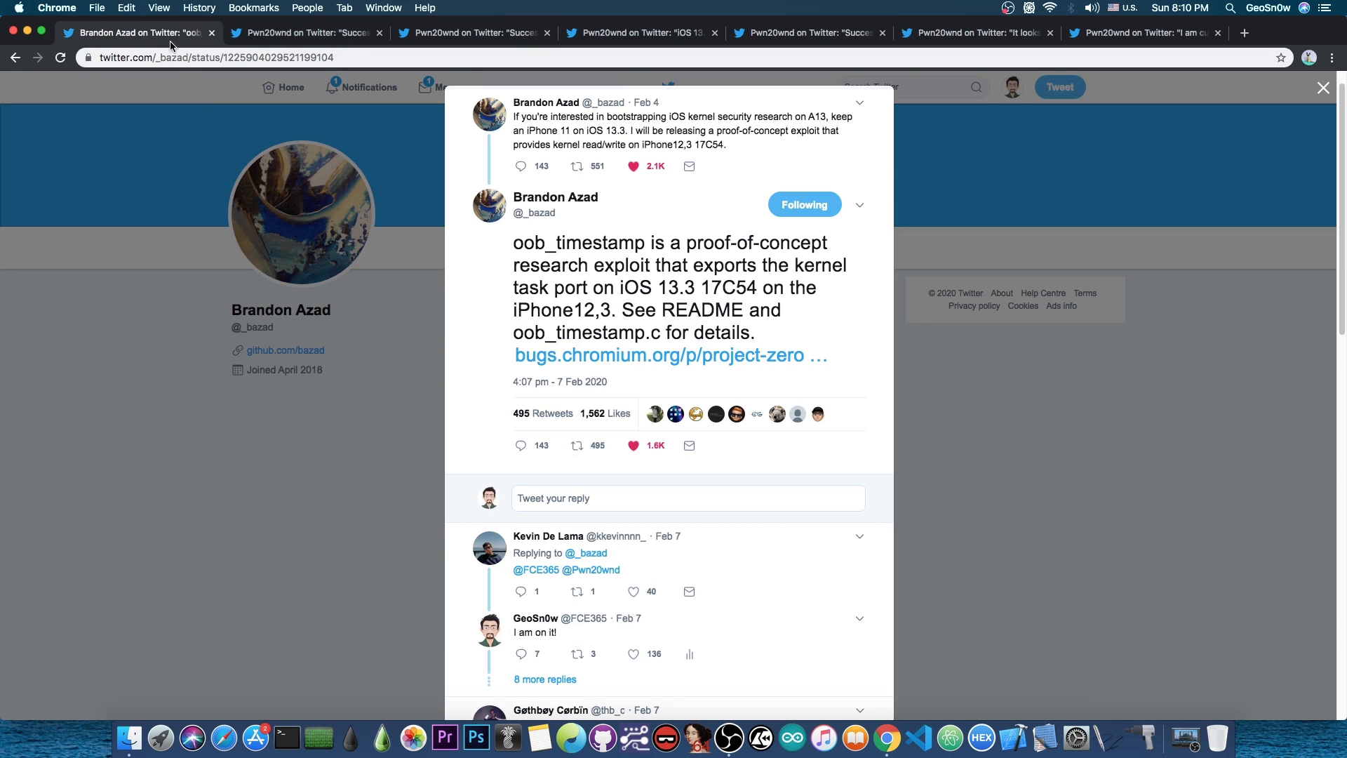
{"action": "mouse_move", "coordinate": [264, 169]}
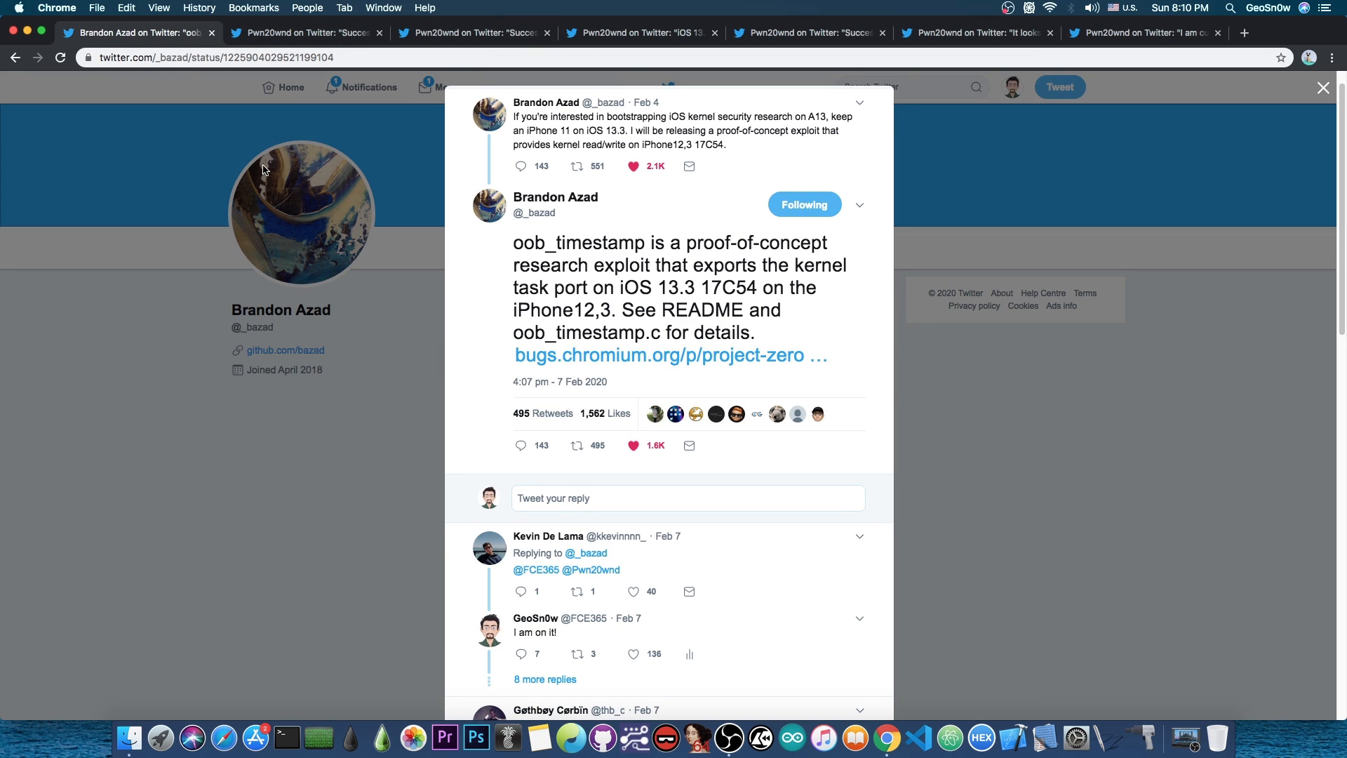